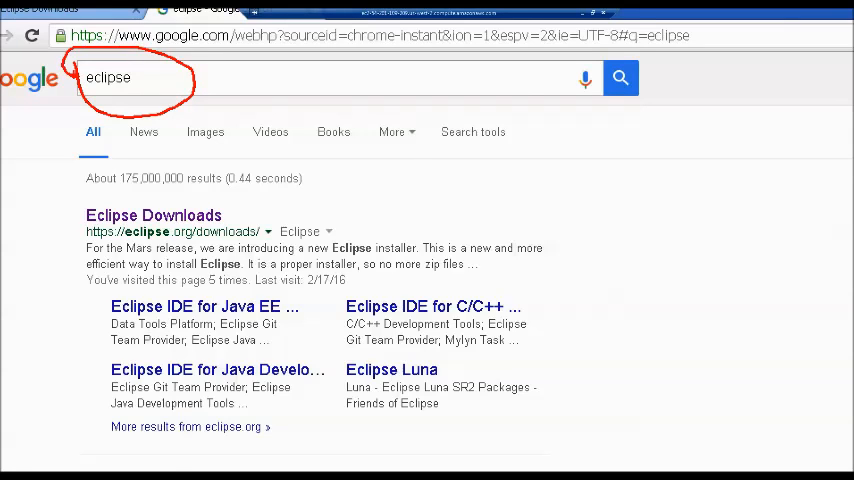
- Open the Eclipse Downloads result and scroll to Eclipse IDE for Java Developers
{"action": "left_click", "coordinate": [153, 214]}
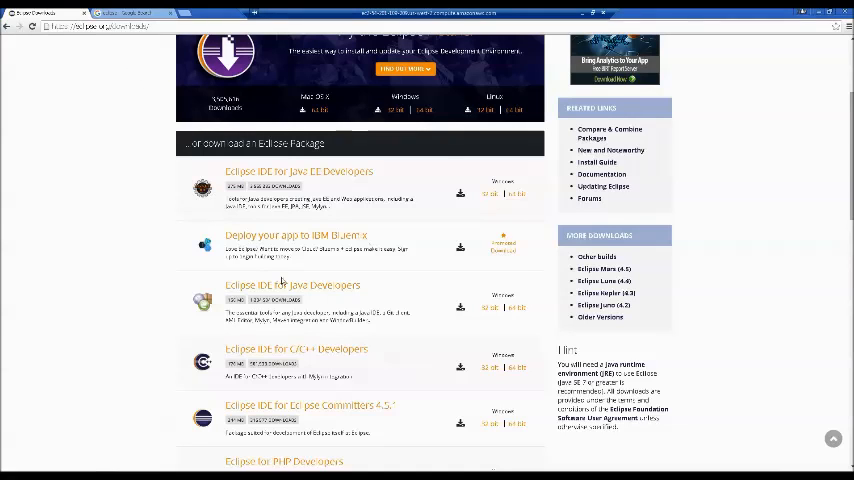
{"action": "scroll", "scroll_direction": "down", "scroll_amount": 3}
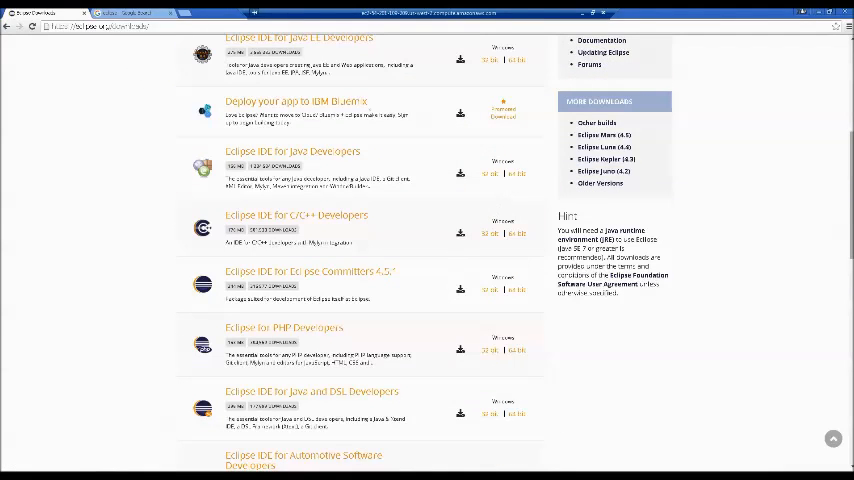
{"action": "scroll", "scroll_direction": "down", "scroll_amount": 3}
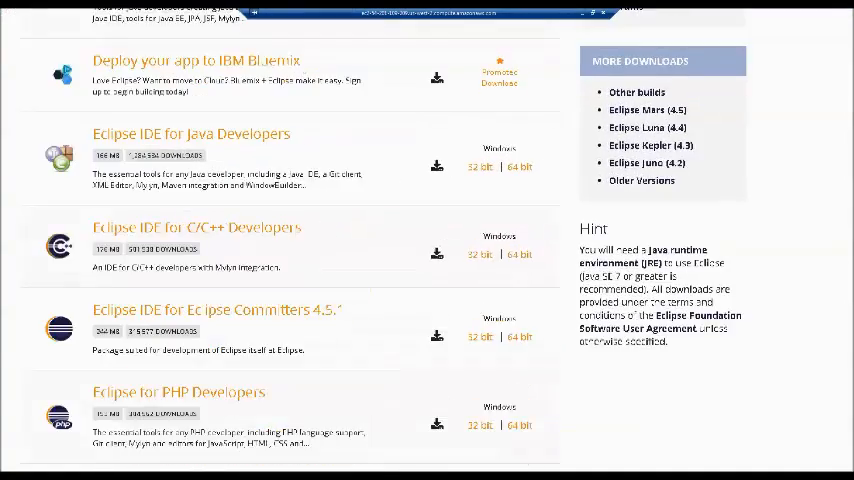
{"action": "scroll", "scroll_direction": "down", "scroll_amount": 3}
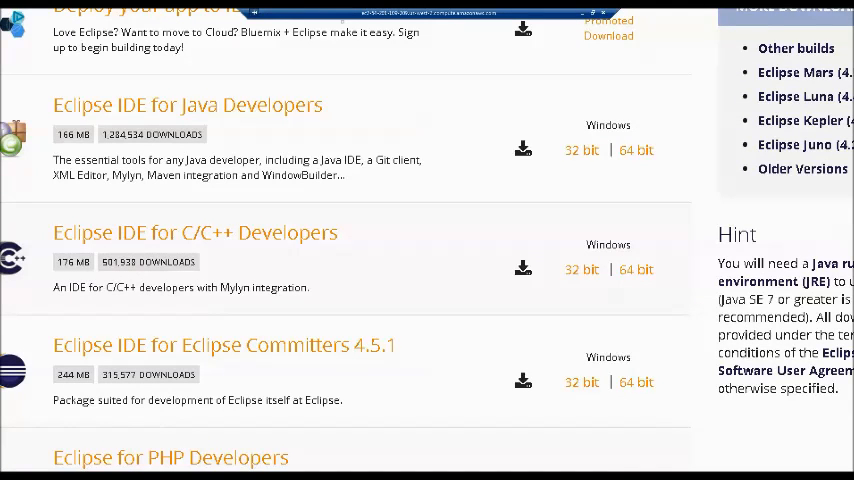
{"action": "scroll", "scroll_direction": "down", "scroll_amount": 3}
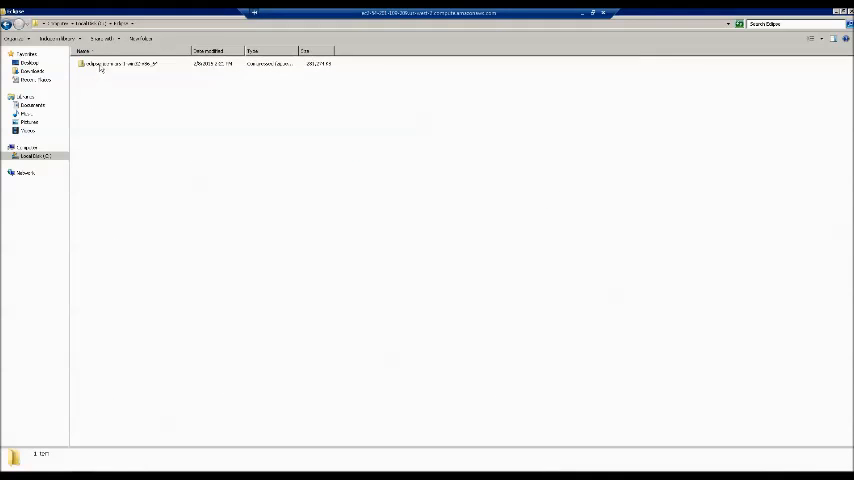
- Extract the Eclipse zip to its suggested folder and launch Eclipse with the default workspace
{"action": "right_click", "coordinate": [120, 63]}
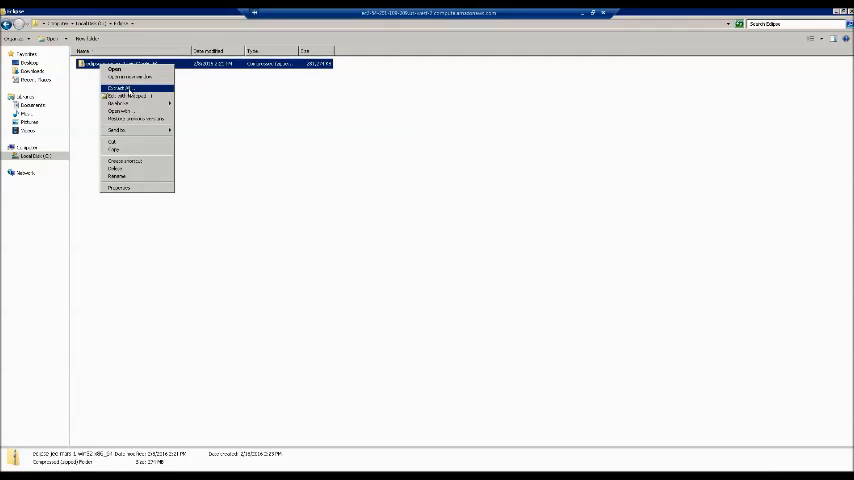
{"action": "left_click", "coordinate": [124, 87]}
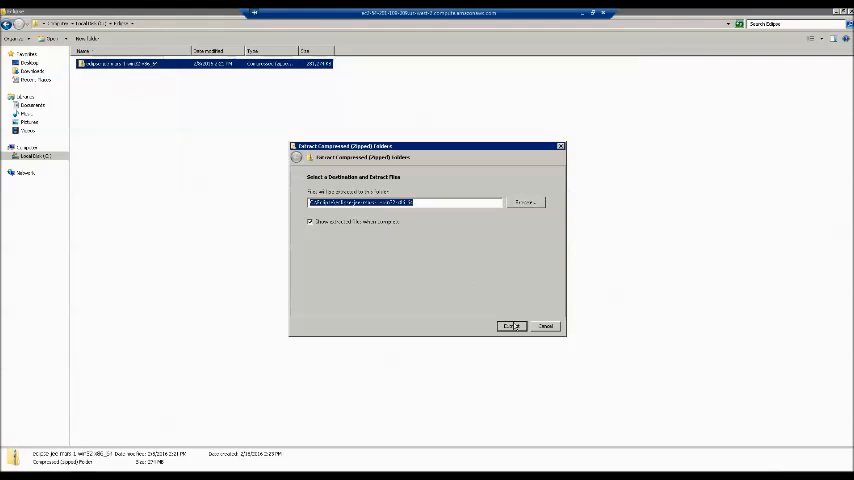
{"action": "left_click", "coordinate": [511, 326]}
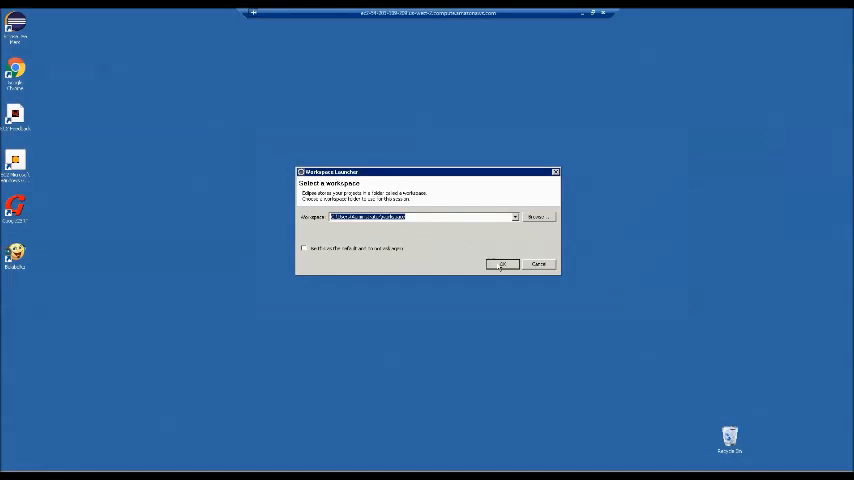
{"action": "left_click", "coordinate": [502, 264]}
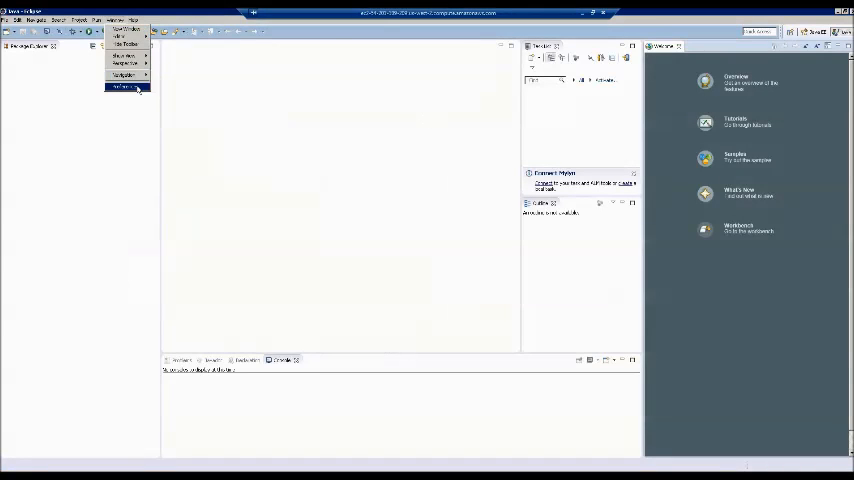
- Show the File > New submenu with Java Project, Package and Class options
{"action": "left_click", "coordinate": [123, 88]}
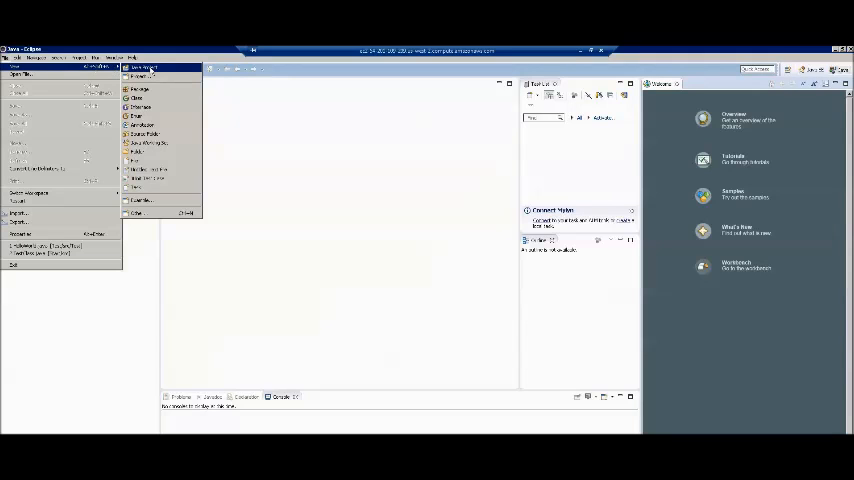
- Create the Java project 'Test' through the New Java Project wizard
{"action": "left_click", "coordinate": [143, 68]}
{"action": "type", "text": "Test"}
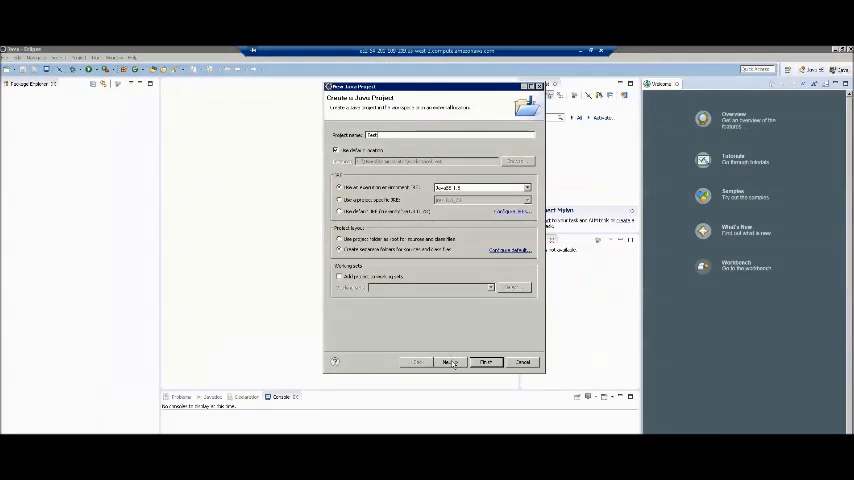
{"action": "left_click", "coordinate": [451, 362]}
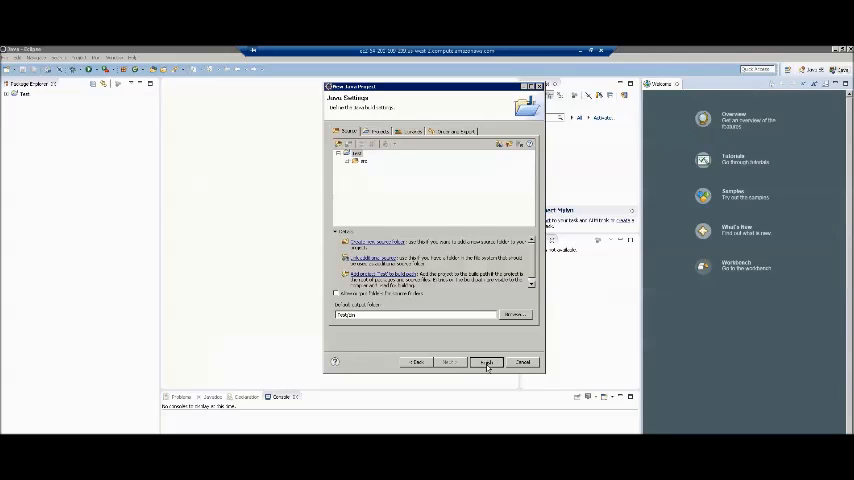
{"action": "left_click", "coordinate": [486, 362]}
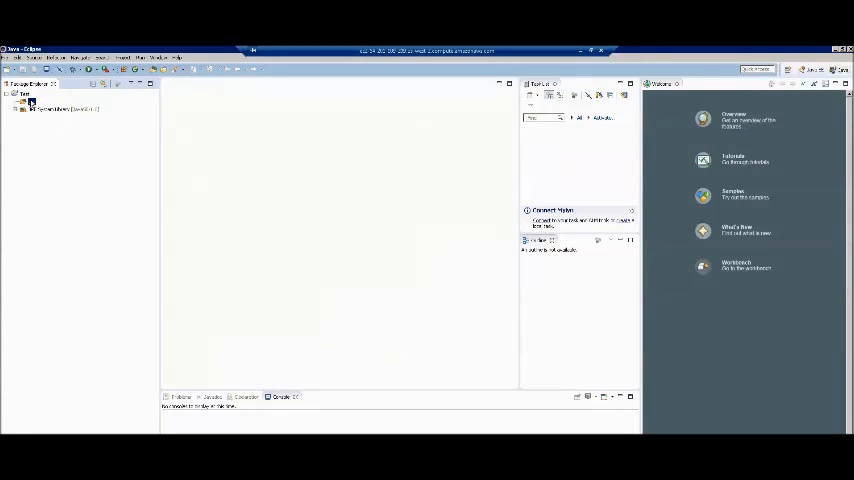
- Start a new class in the src folder, entering 'test' as the package name
{"action": "right_click", "coordinate": [25, 95]}
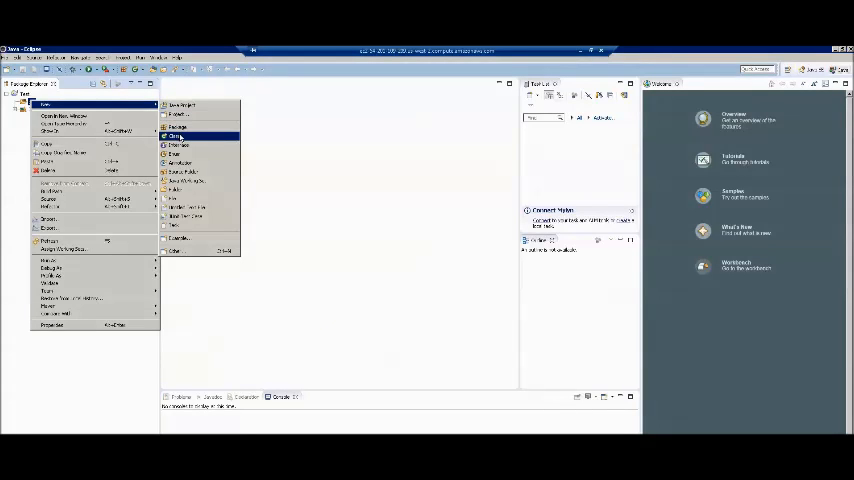
{"action": "left_click", "coordinate": [174, 135]}
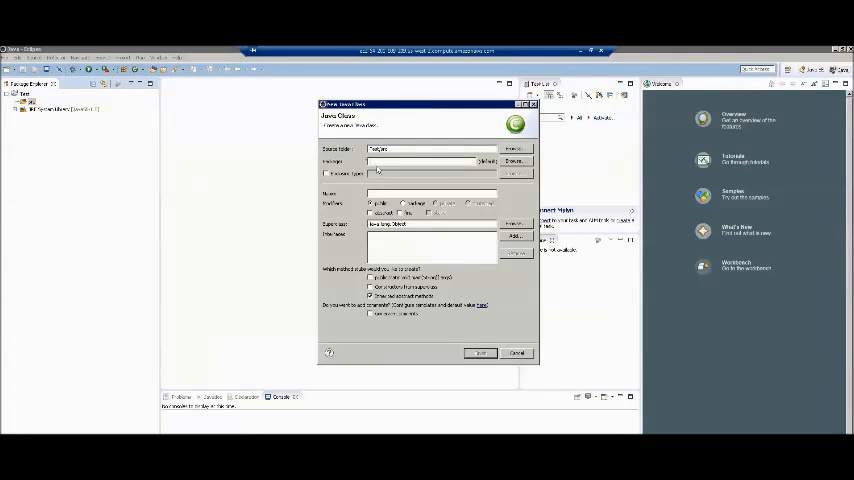
{"action": "type", "text": "test"}
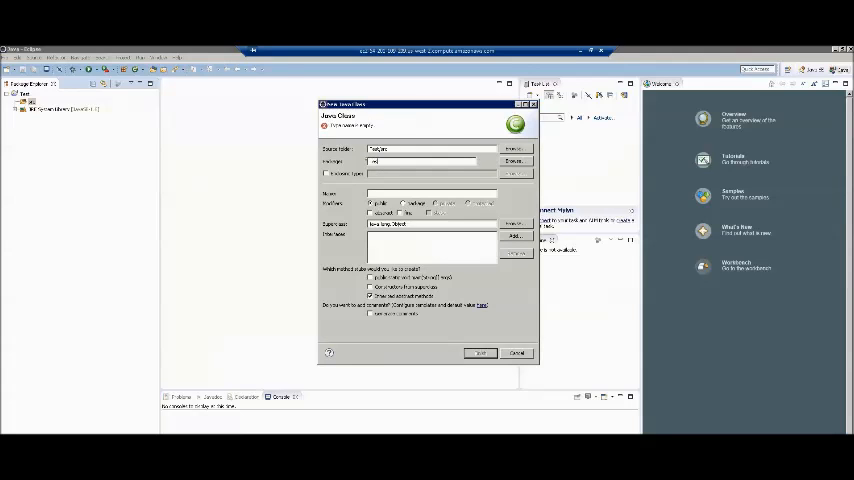
{"action": "mouse_move", "coordinate": [380, 182]}
{"action": "type", "text": "HellowWorld"}
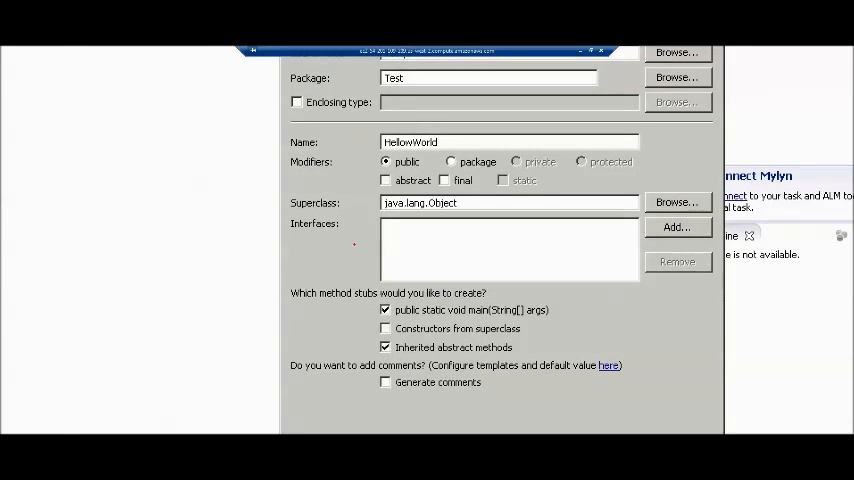
{"action": "mouse_move", "coordinate": [354, 297]}
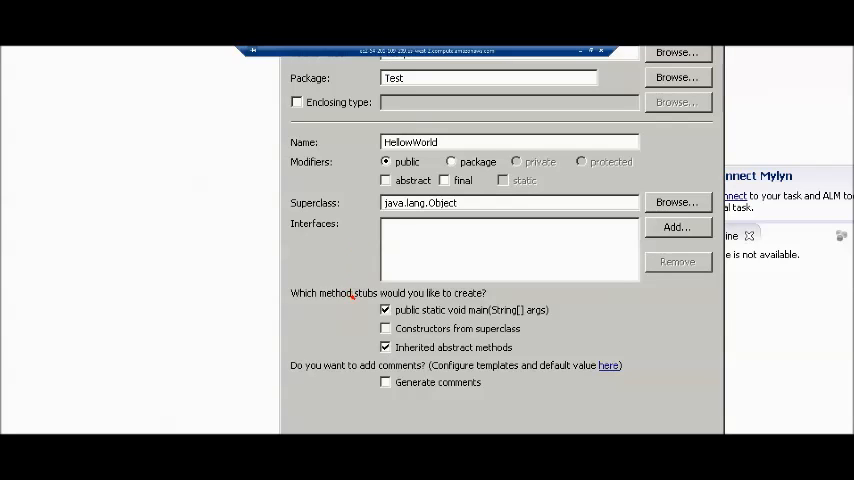